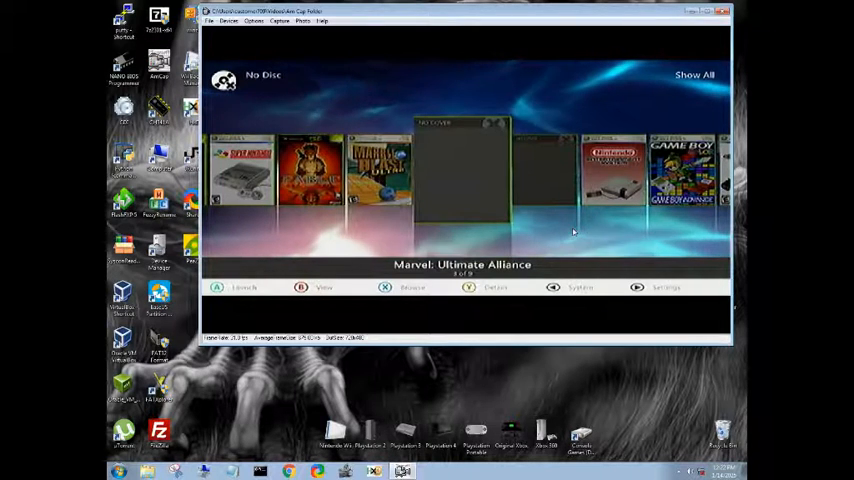
- Close the Aurora dashboard capture window after showing Marvel: Ultimate Alliance lacks cover art
click(712, 12)
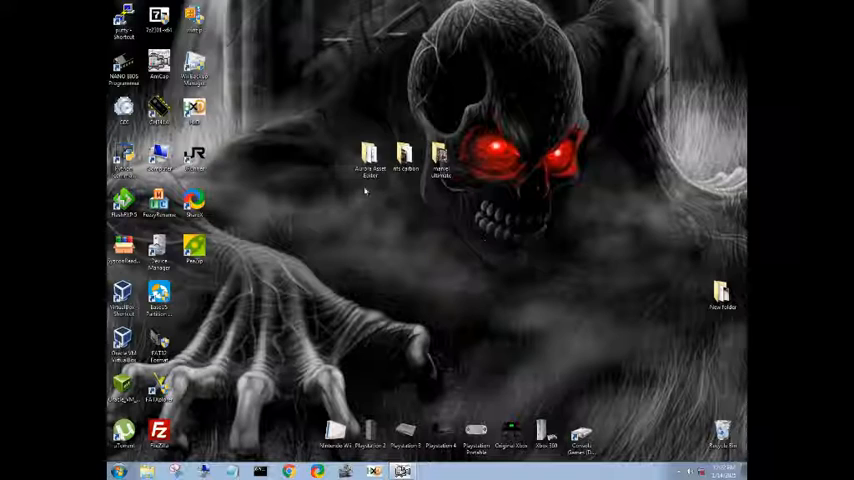
- Remove the extra file from the cover folder and preview the Need for Speed Carbon cover image
click(372, 156)
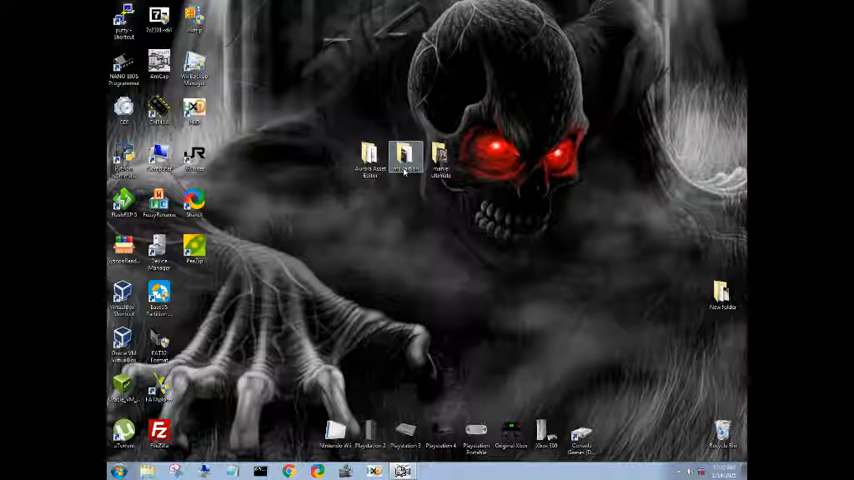
double_click(392, 150)
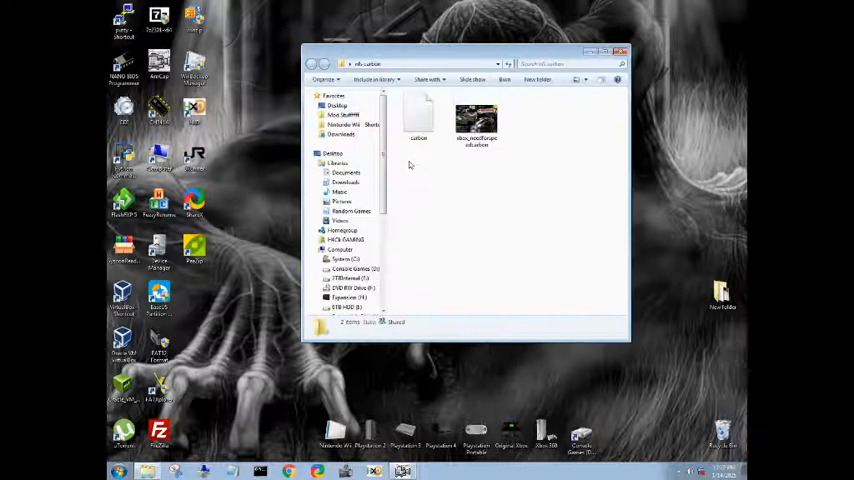
right_click(416, 116)
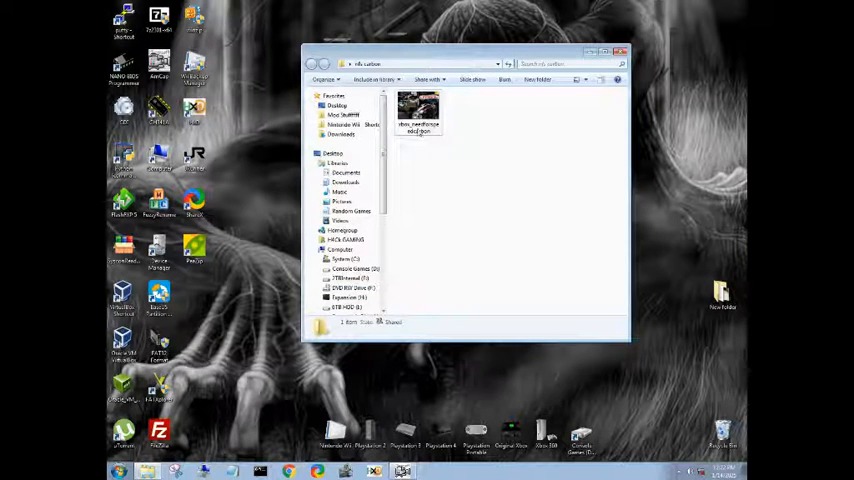
double_click(416, 108)
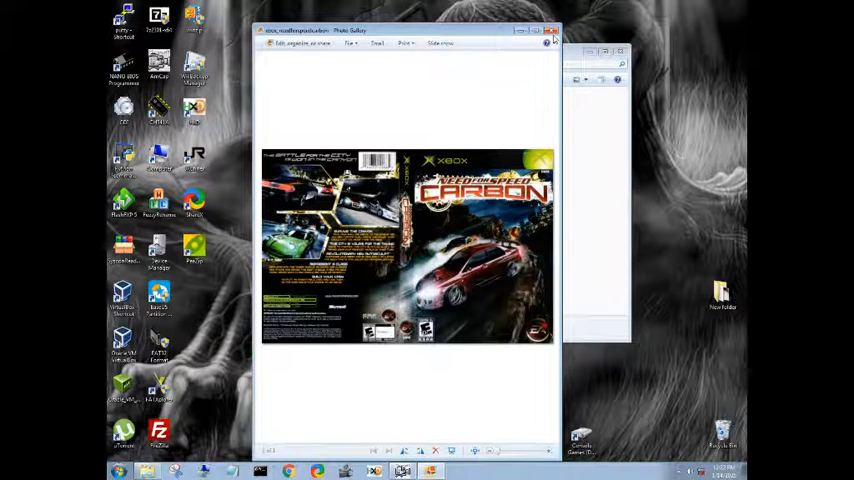
click(562, 24)
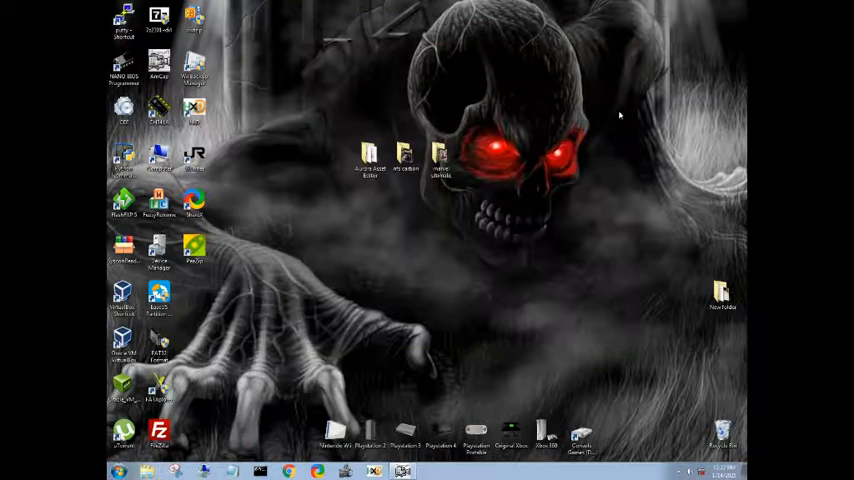
mouse_move(512, 176)
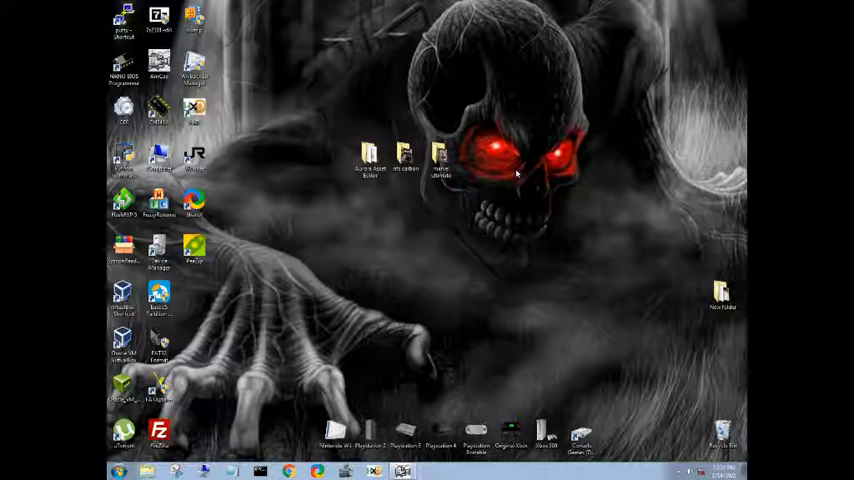
mouse_move(392, 216)
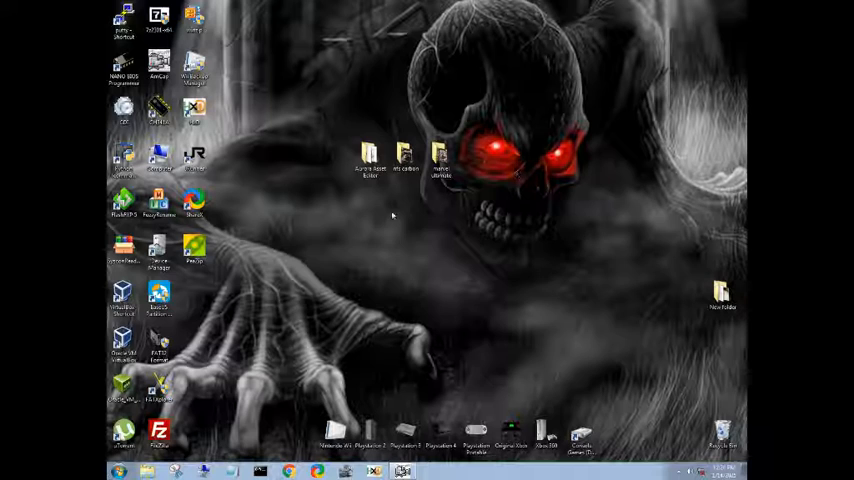
- Launch AuroraAssetEditor.exe from the Aurora Asset Editor folder
double_click(360, 156)
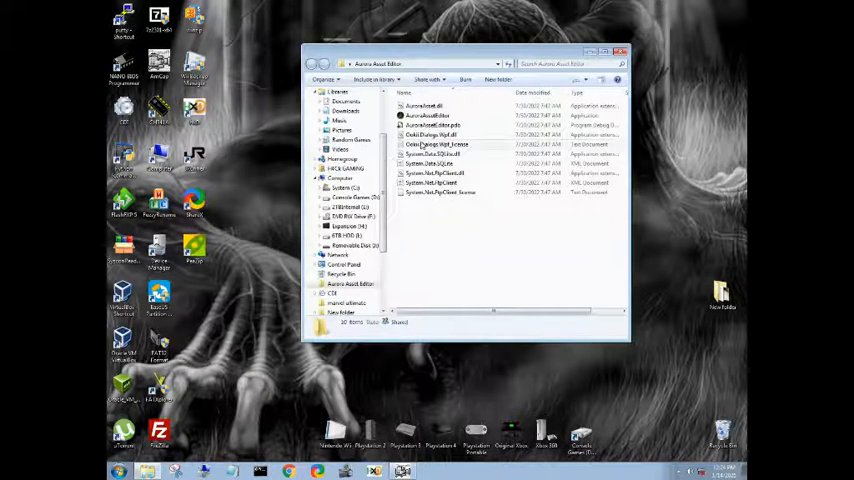
double_click(430, 116)
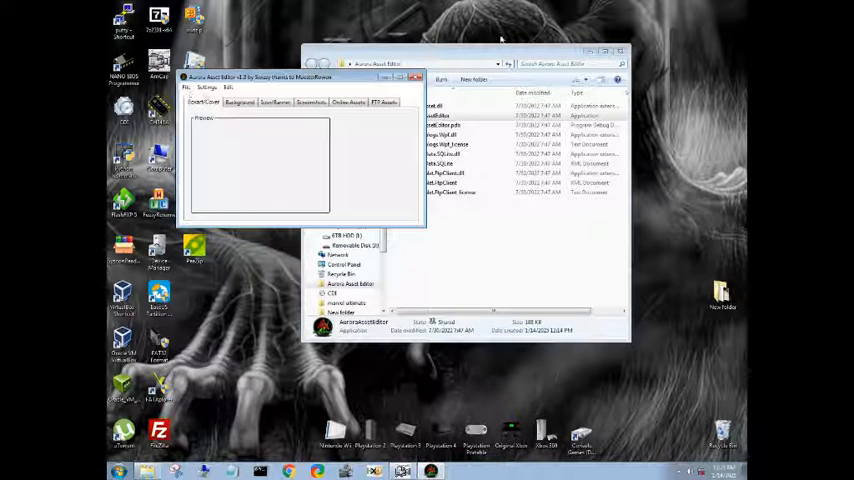
- Load the Need for Speed Carbon cover image from the nfs carbon folder as the boxart
click(612, 76)
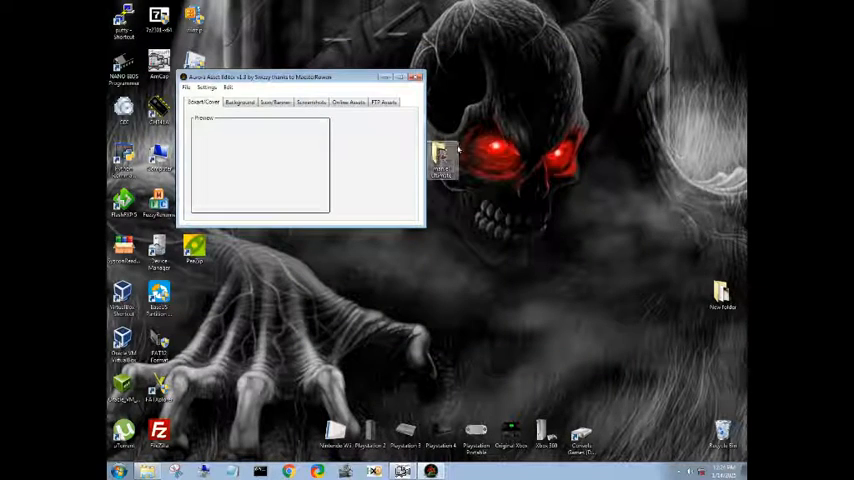
drag(300, 76, 270, 70)
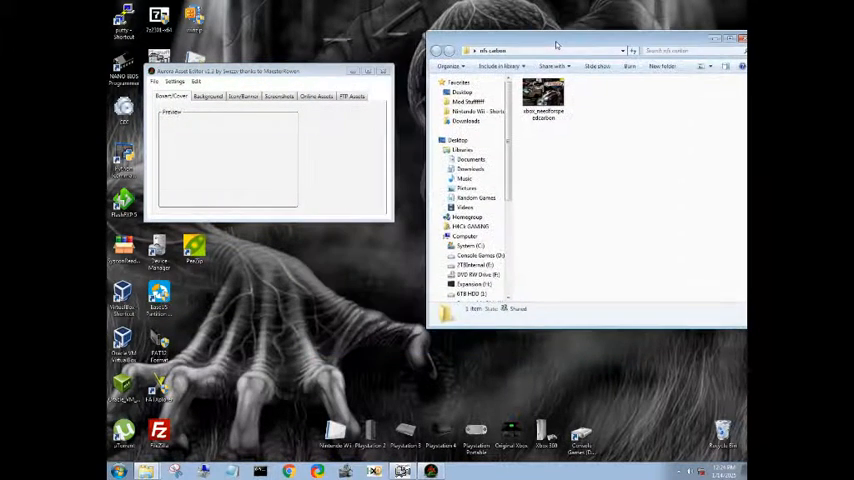
click(562, 96)
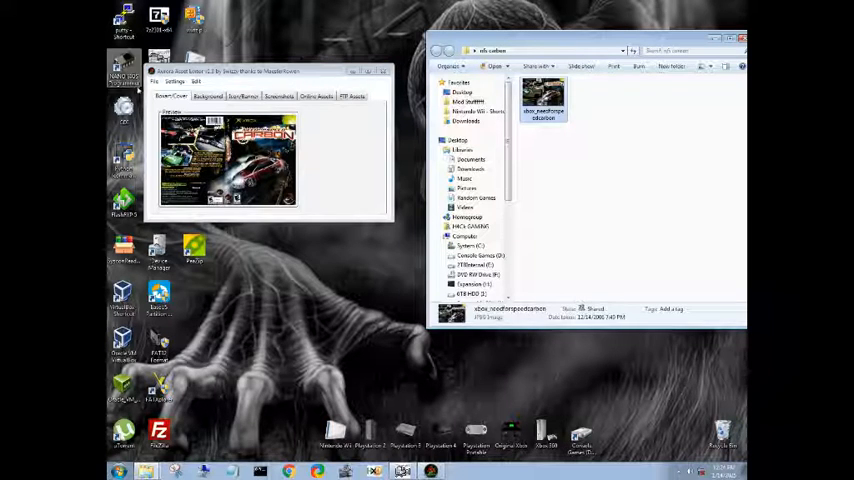
- Start Save to FTP/folder and confirm the Need for Speed Carbon title ID
click(162, 82)
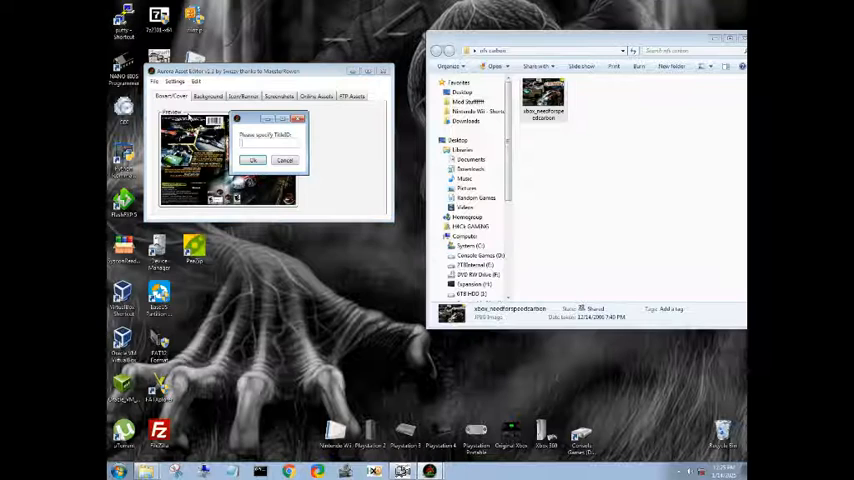
mouse_move(340, 166)
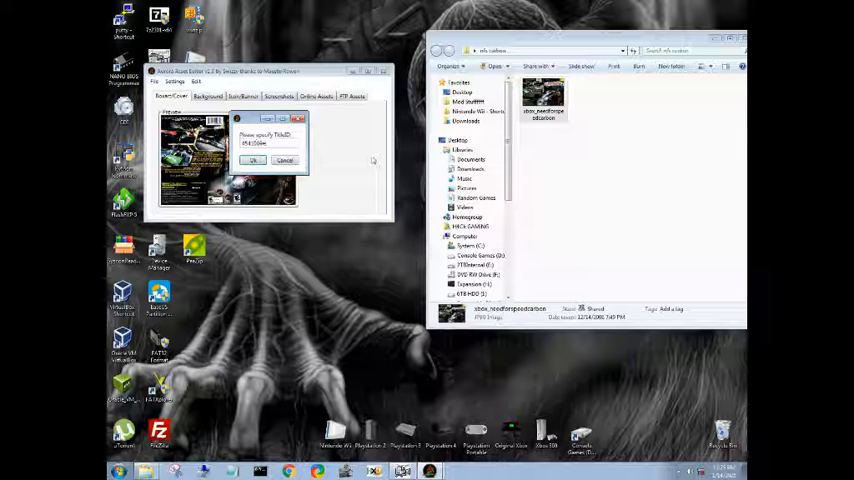
click(262, 160)
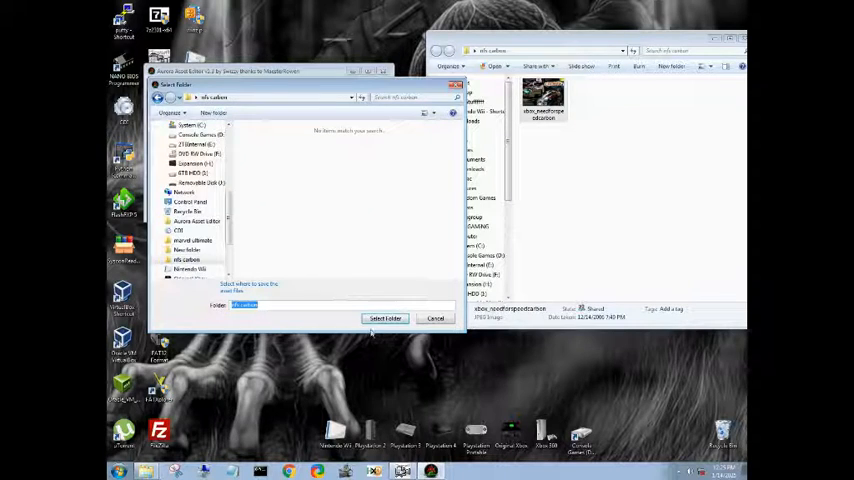
click(384, 318)
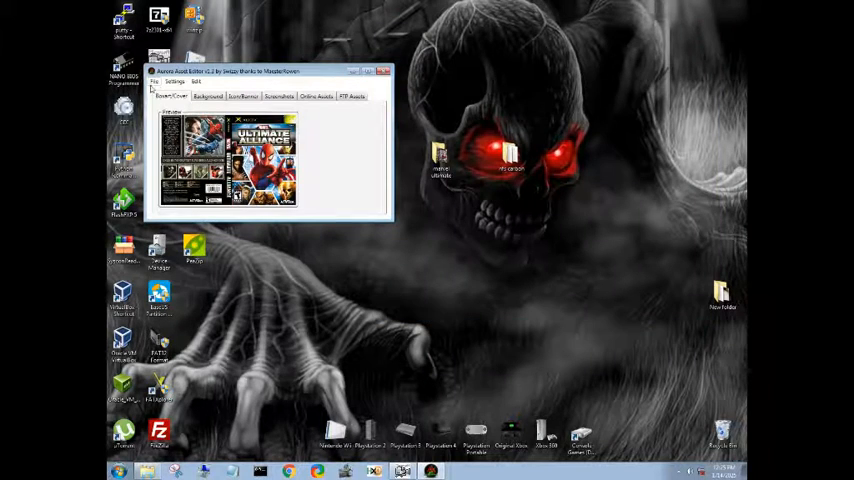
- Confirm the Marvel title ID and save its box-art assets into the marvel ultimate folder
click(164, 80)
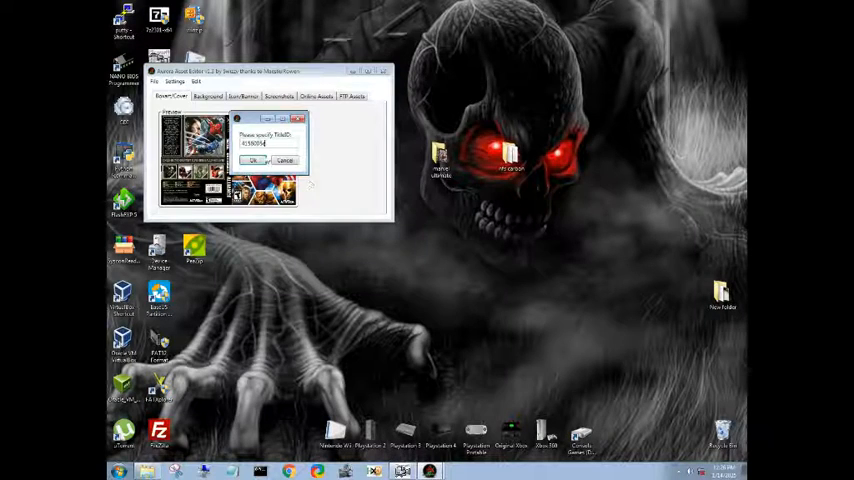
click(256, 160)
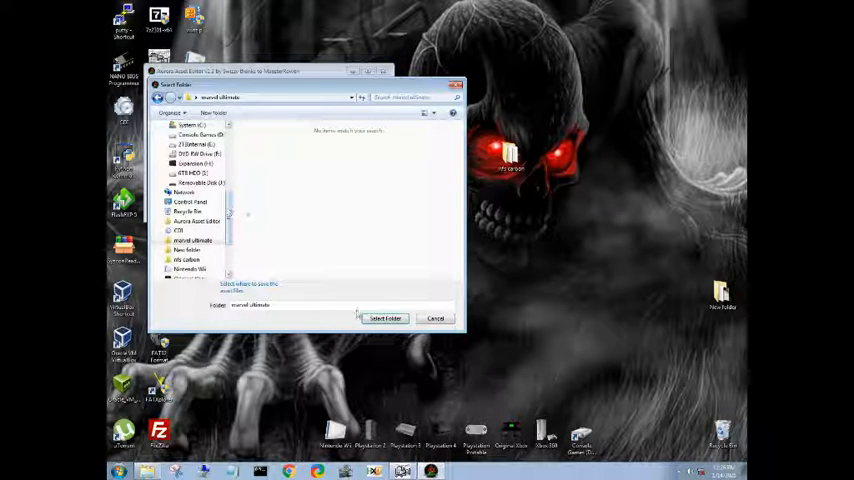
click(384, 318)
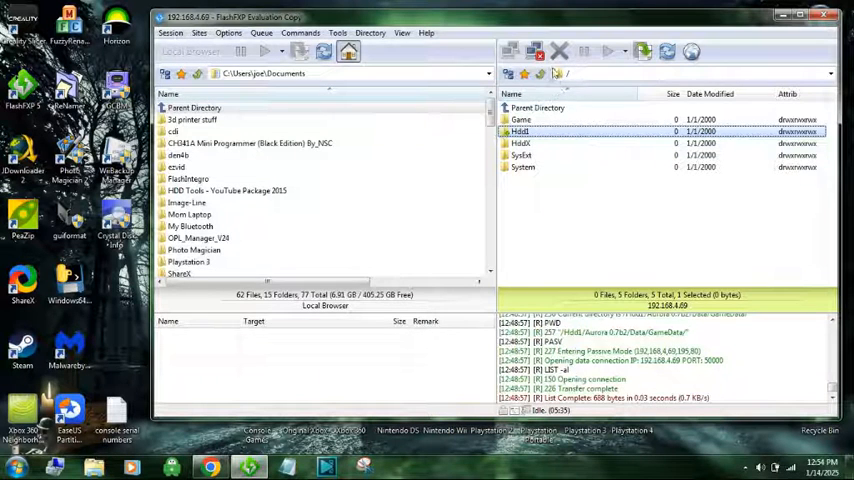
- Quick Connect to the Xbox at 192.168.4.89 and browse into its Hdd1 drive
click(508, 54)
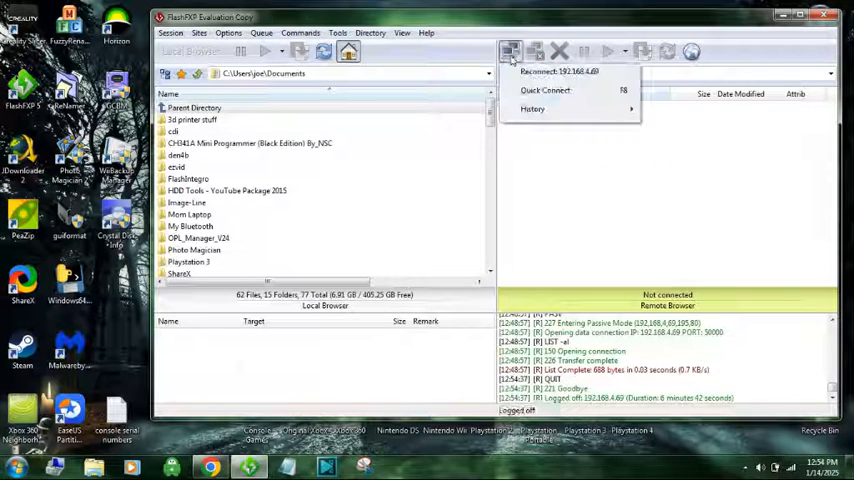
click(536, 88)
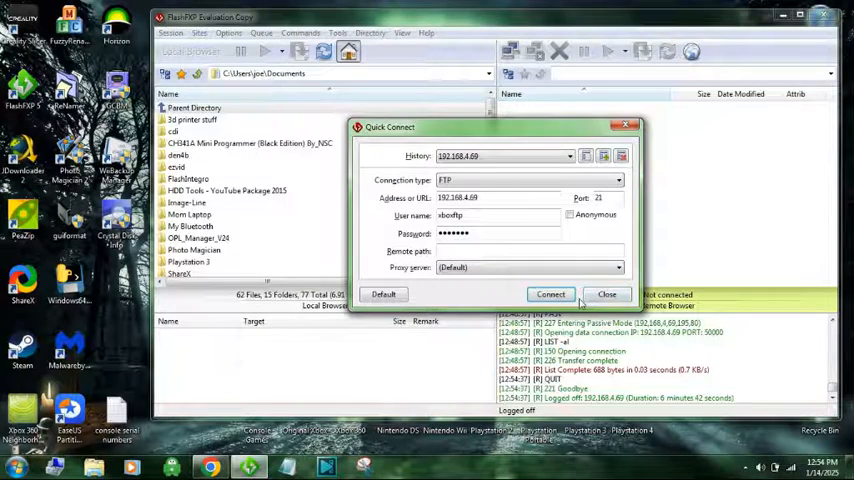
click(550, 294)
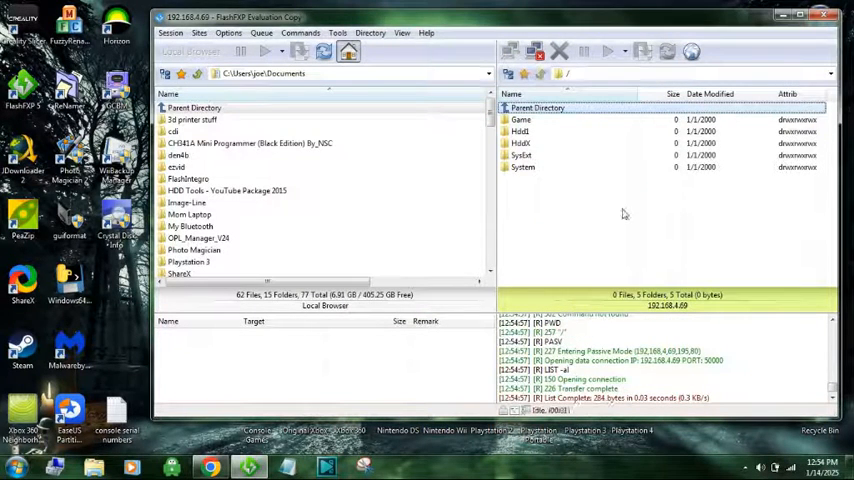
click(522, 132)
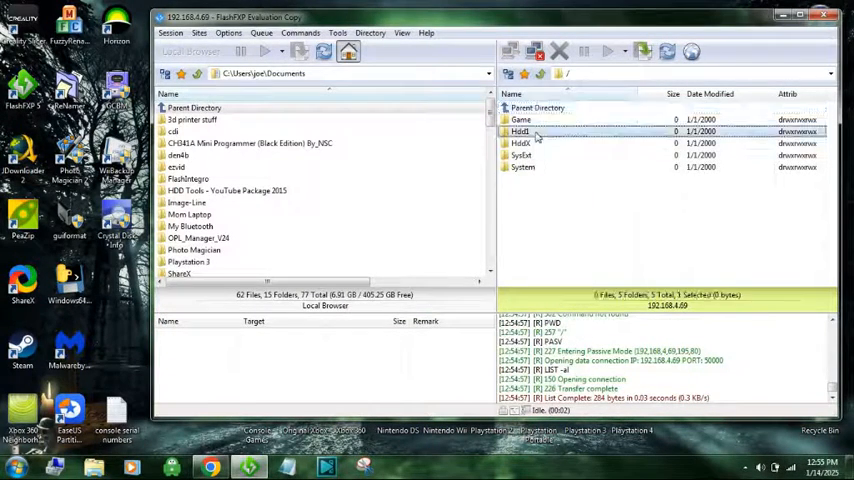
double_click(520, 132)
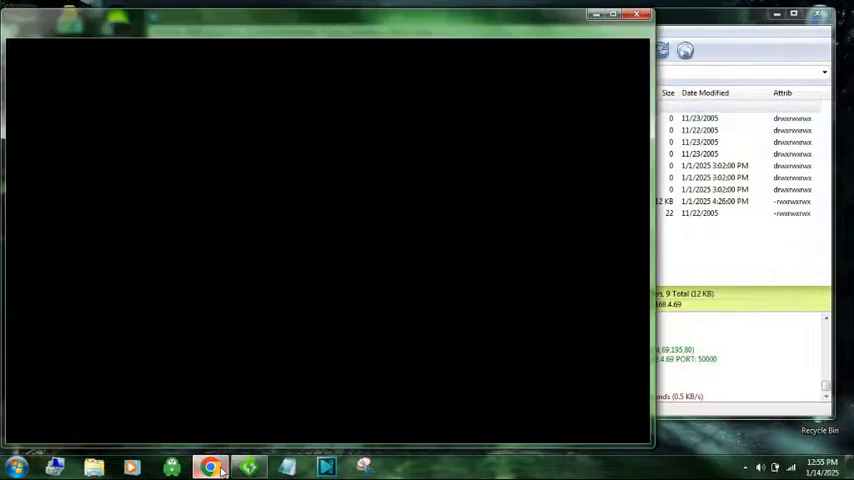
- Dismiss the ad on The Cover Project and view the Need For Speed Carbon Xbox retail cover
click(204, 464)
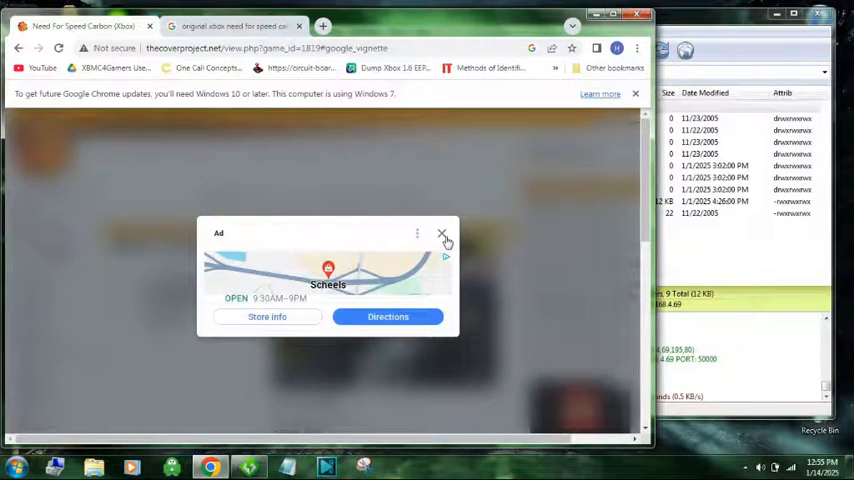
click(440, 232)
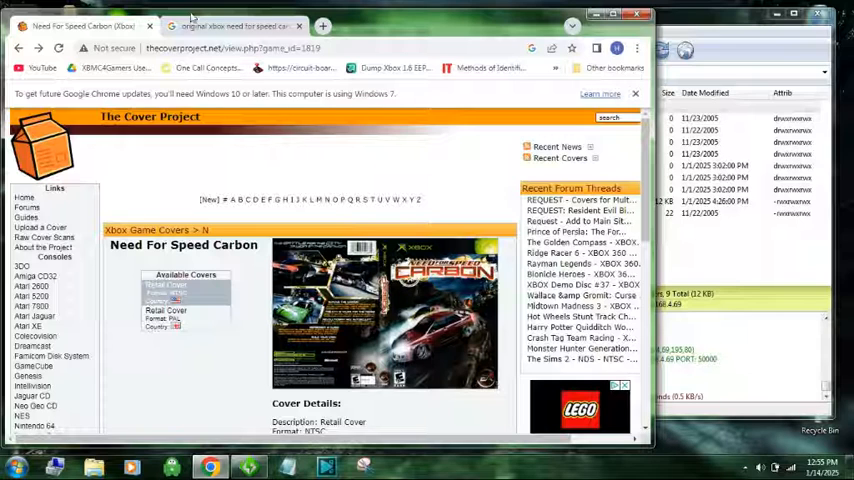
click(244, 28)
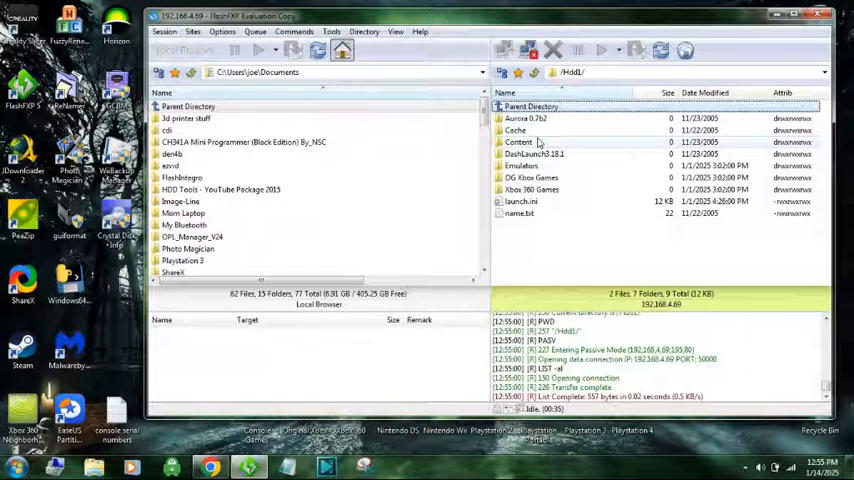
- Browse Aurora 0.7b2 > Data > GameData on Hdd1 into the game's title ID folder
double_click(536, 118)
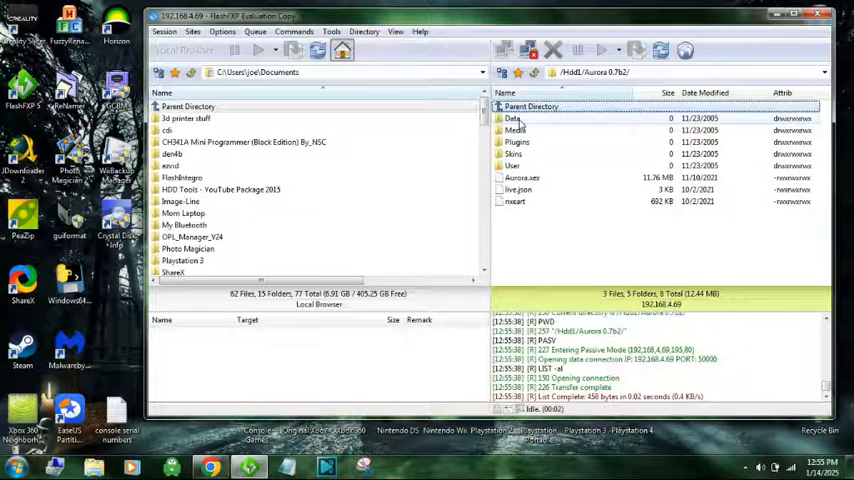
double_click(512, 118)
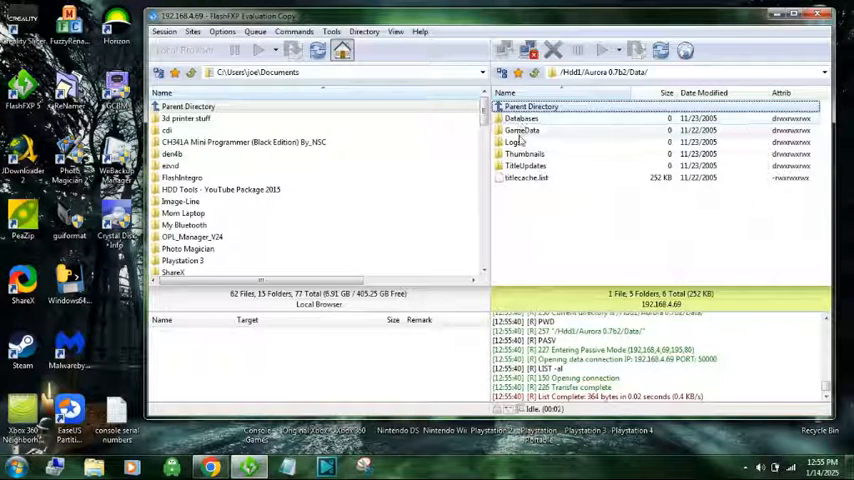
double_click(520, 130)
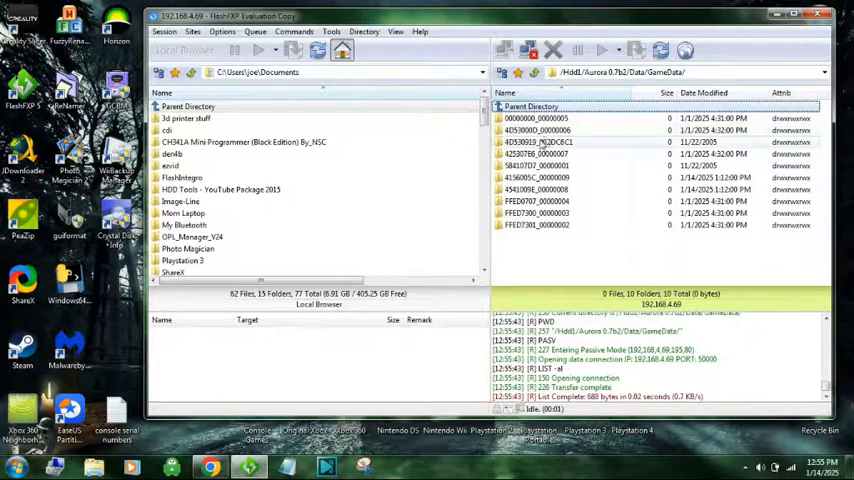
click(540, 188)
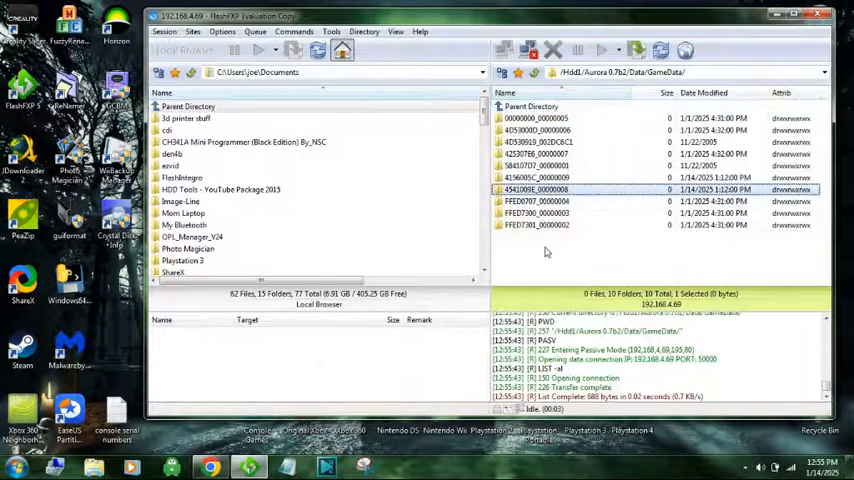
double_click(536, 188)
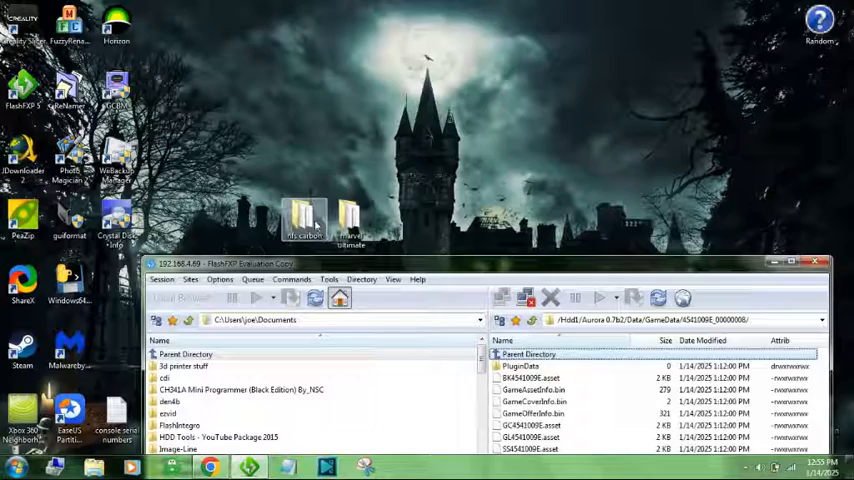
double_click(304, 218)
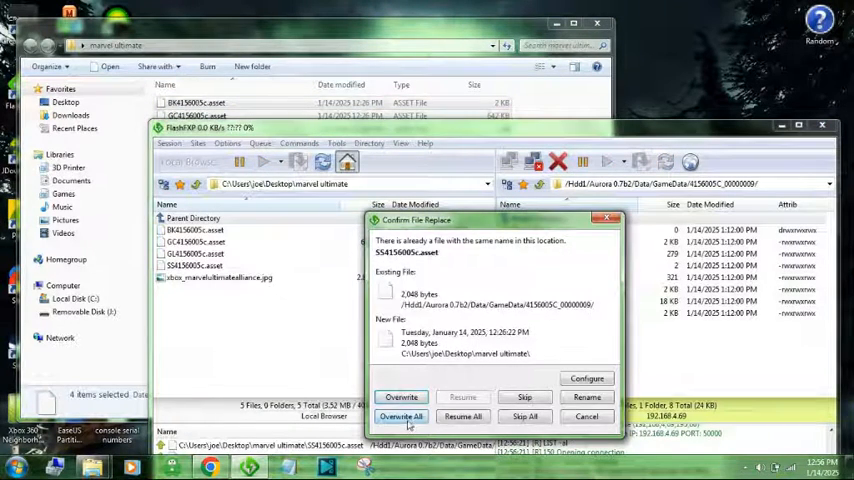
- Overwrite all existing asset files in the Xbox title folder with the marvel ultimate uploads
click(400, 416)
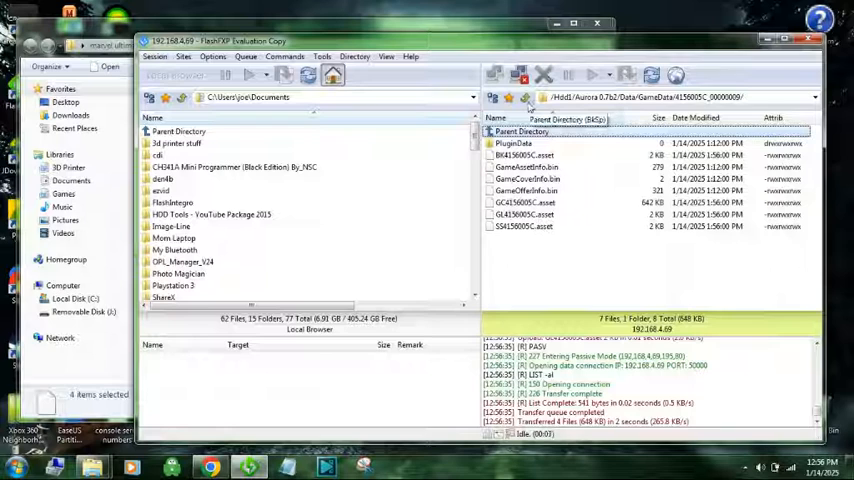
mouse_move(524, 98)
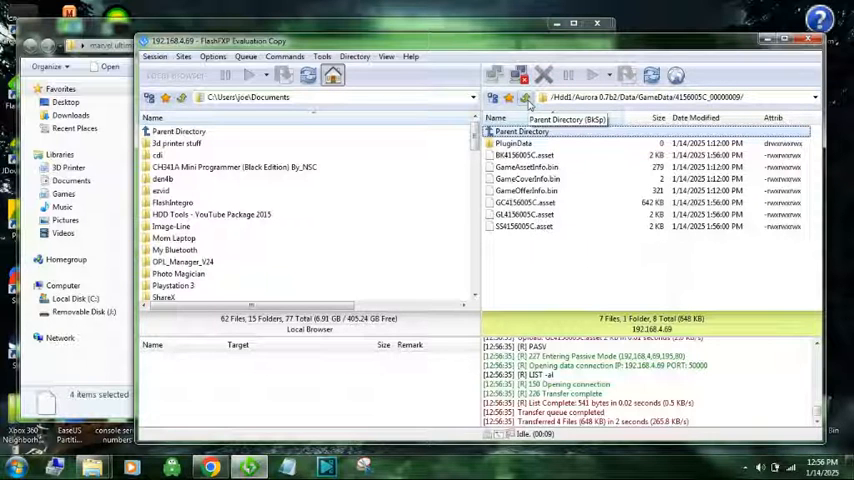